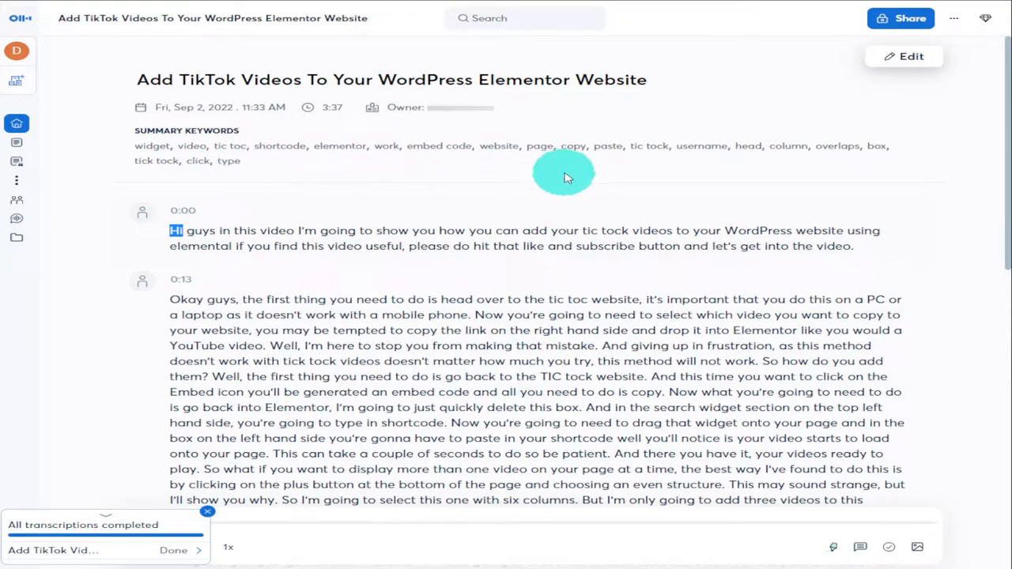
Step: Drop a Text Editor widget into the empty section and paste the transcript into it
{"action": "scroll", "scroll_direction": "down", "scroll_amount": 3}
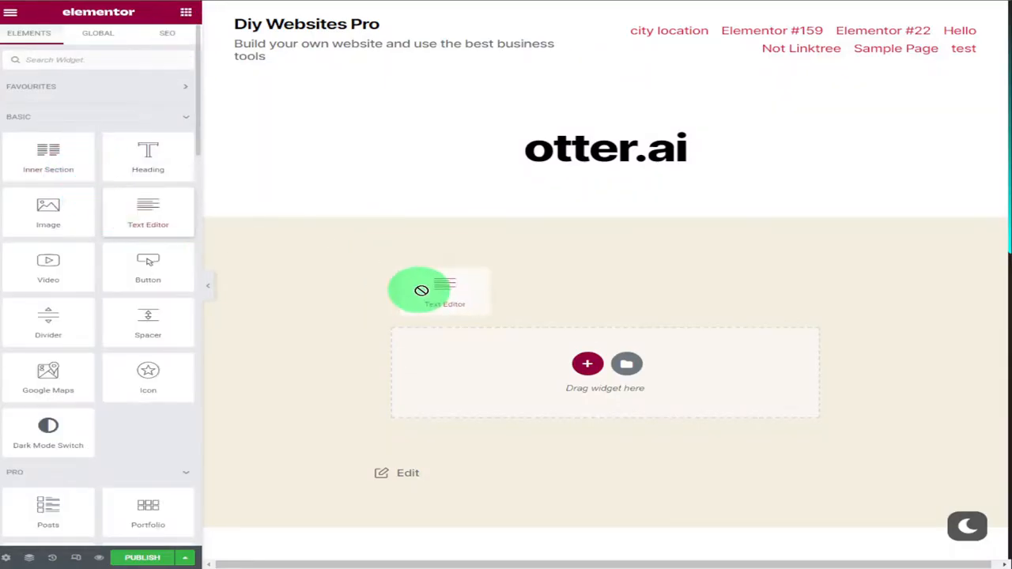
{"action": "left_click_drag", "start_coordinate": [439, 291], "coordinate": [604, 372]}
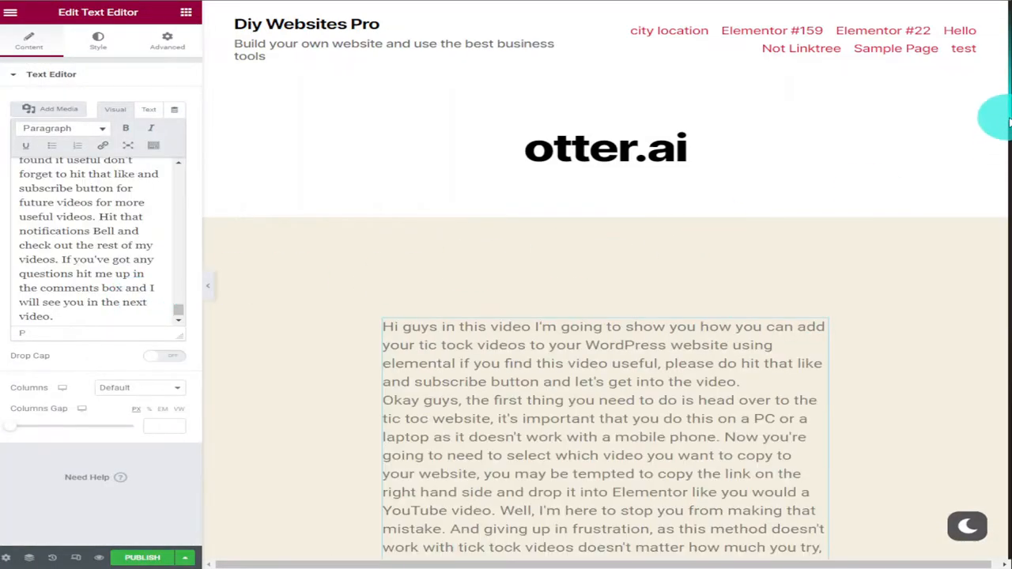
{"action": "scroll", "scroll_direction": "down", "scroll_amount": 3}
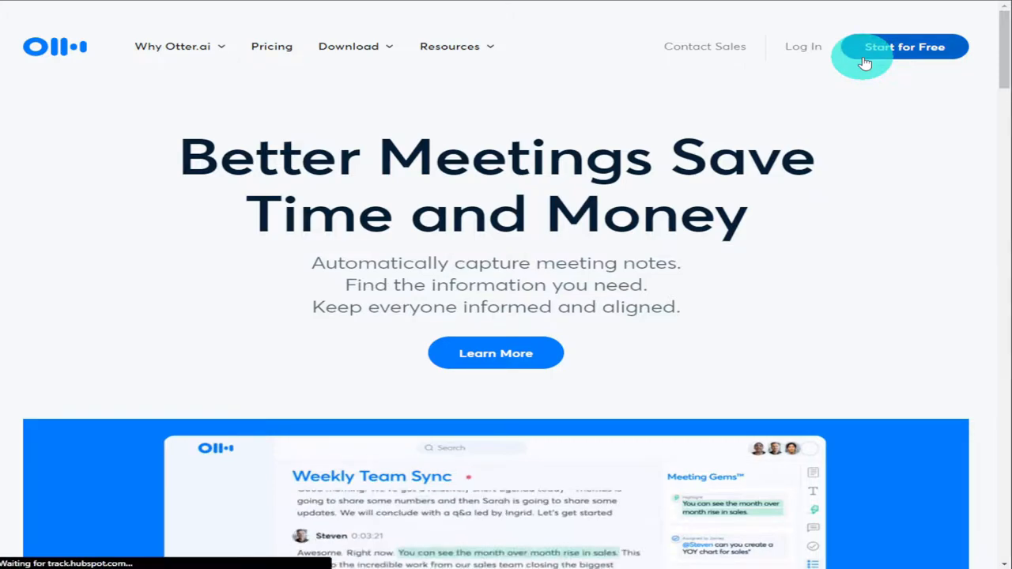
Step: Start a free signup and create the account with an email address
{"action": "left_click", "coordinate": [907, 46]}
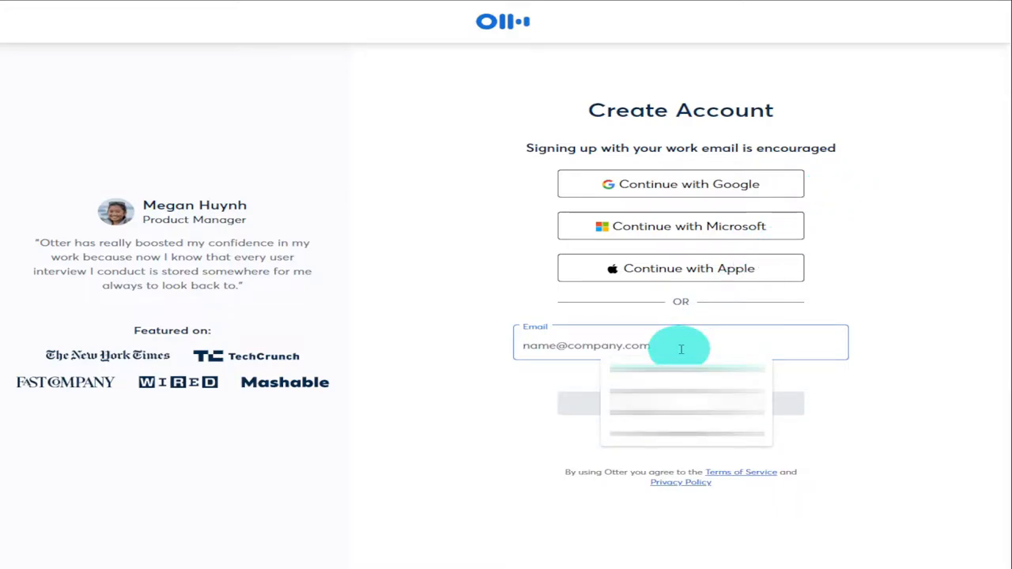
{"action": "left_click", "coordinate": [680, 348]}
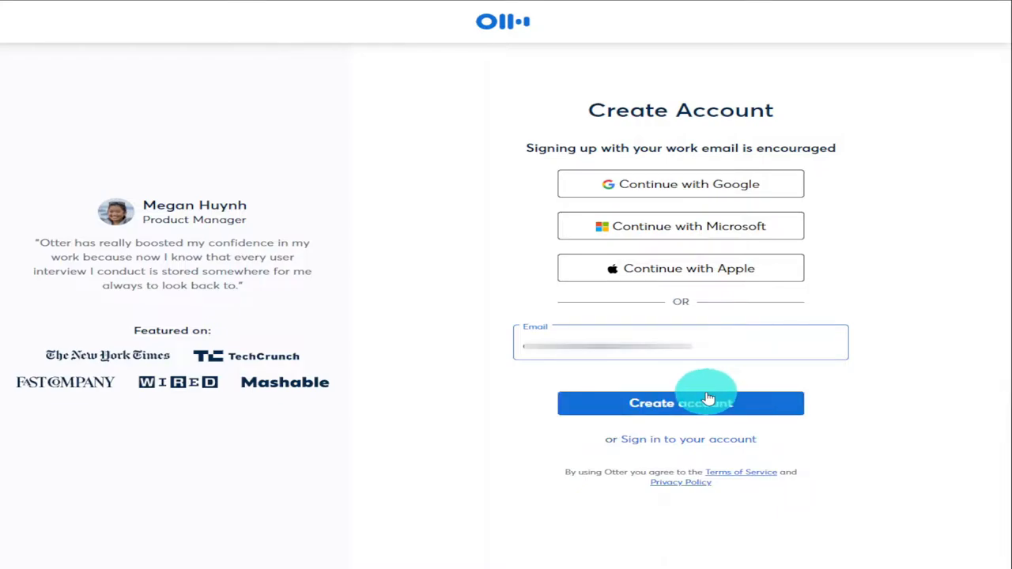
{"action": "left_click", "coordinate": [680, 403]}
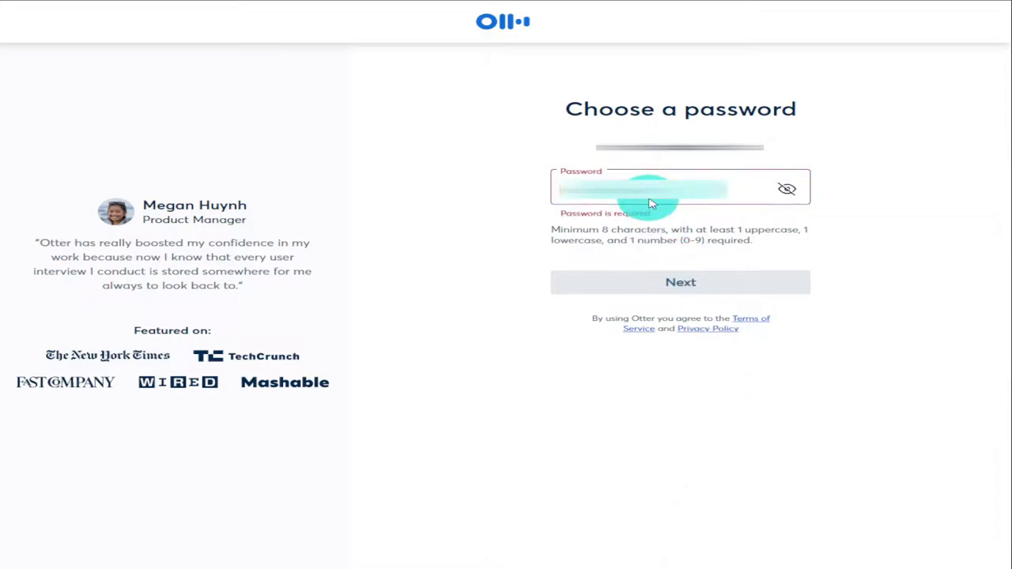
Step: Set the account password and begin filling in the first name
{"action": "left_click", "coordinate": [680, 282]}
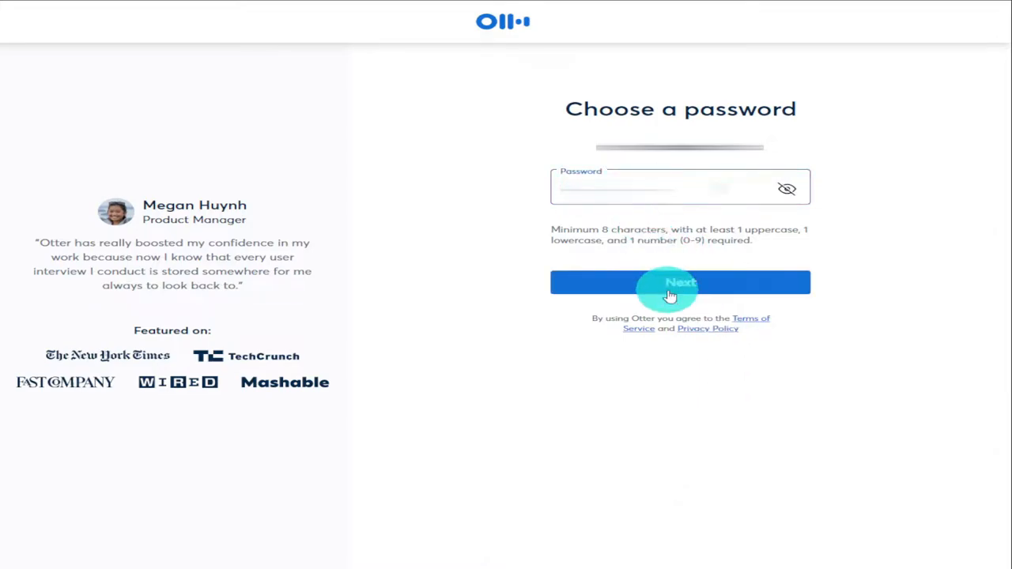
{"action": "left_click", "coordinate": [680, 281]}
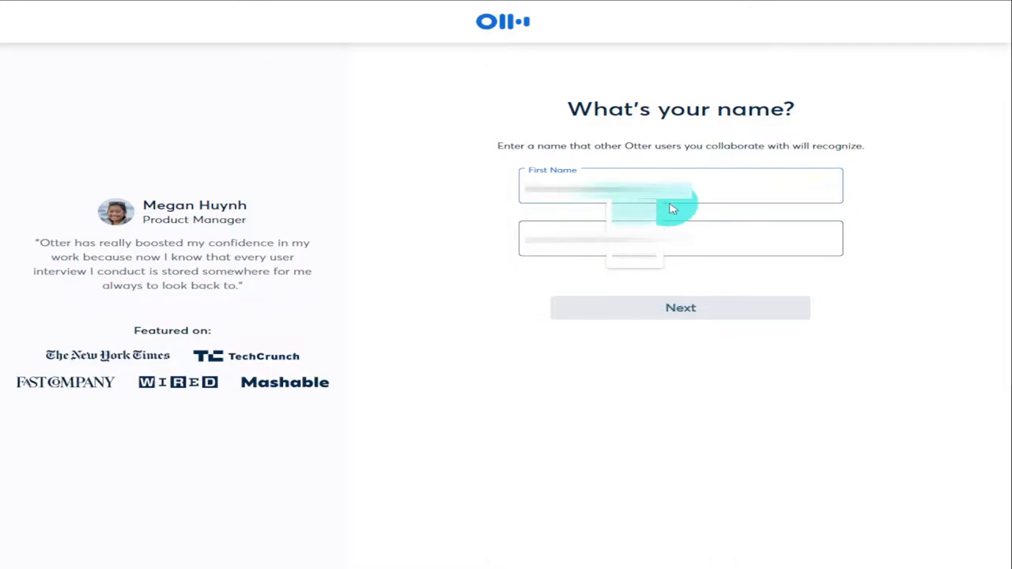
{"action": "left_click", "coordinate": [680, 239]}
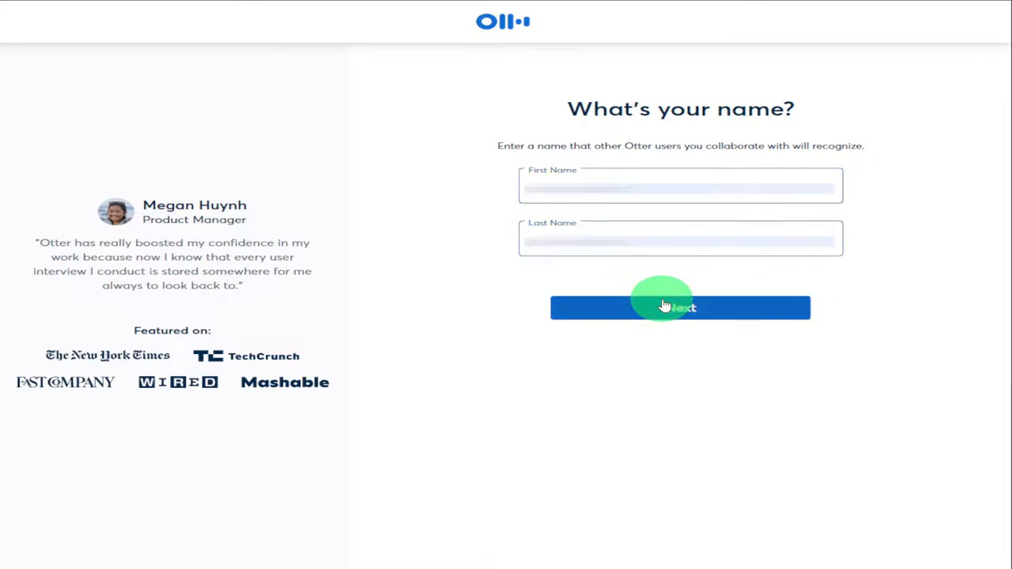
Step: Submit the name to finish signup and reach the Home dashboard
{"action": "left_click", "coordinate": [680, 306]}
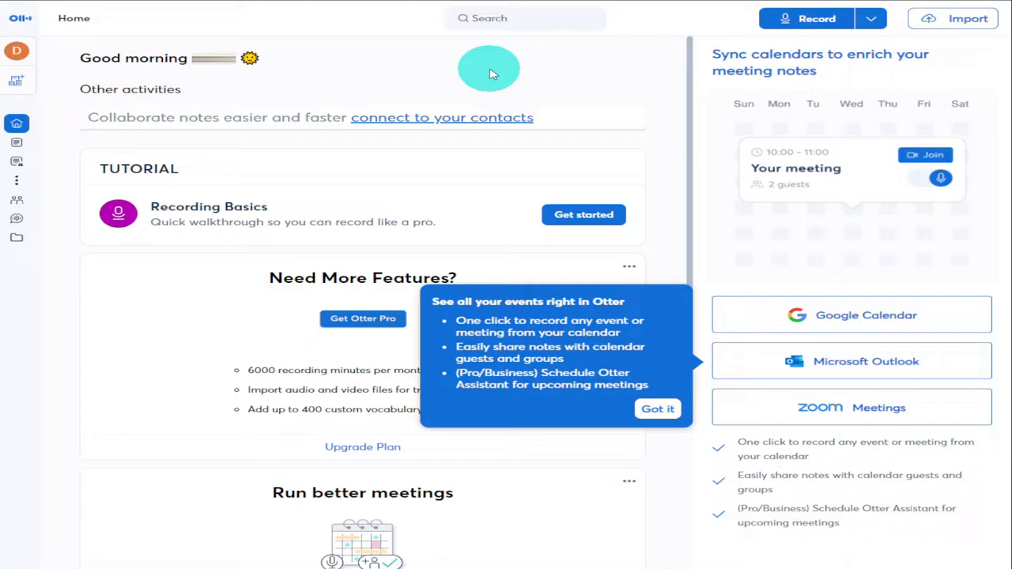
{"action": "mouse_move", "coordinate": [479, 191]}
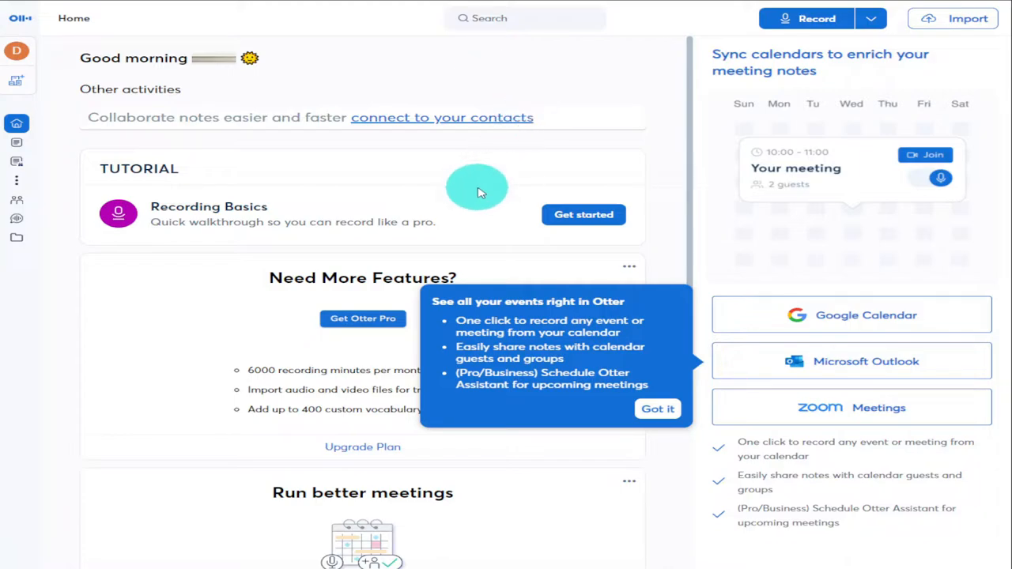
{"action": "mouse_move", "coordinate": [480, 187]}
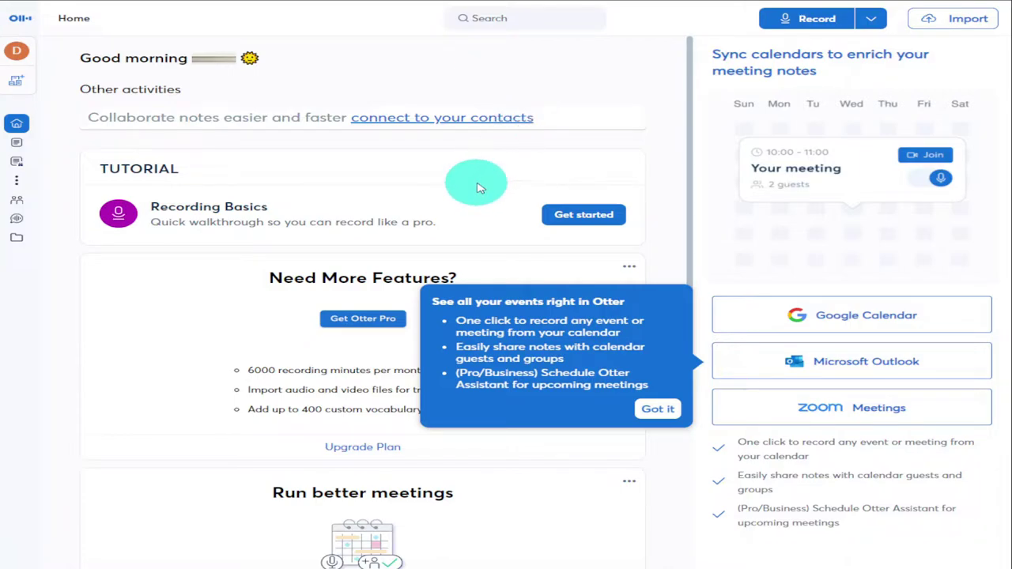
{"action": "mouse_move", "coordinate": [971, 19]}
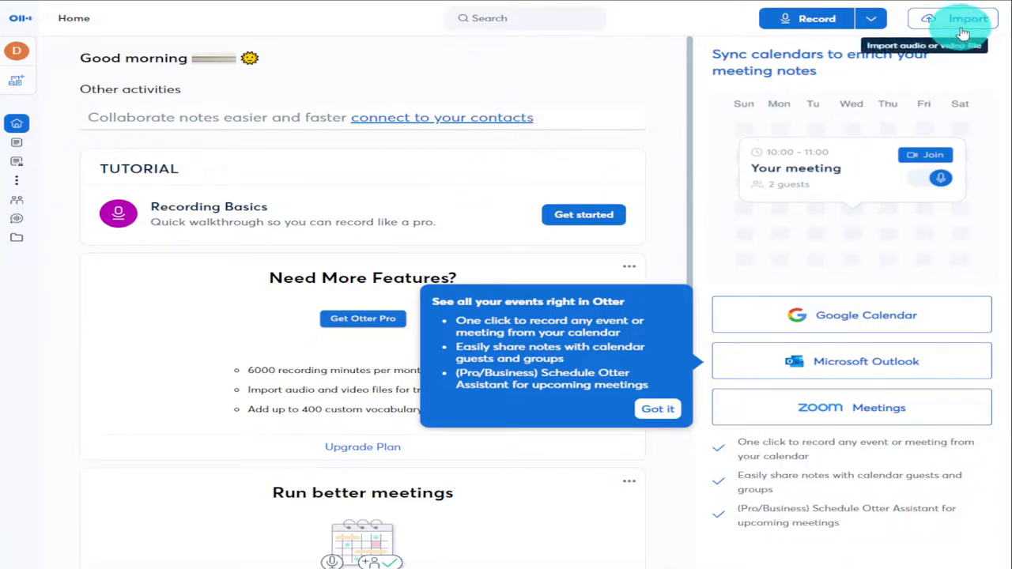
Step: Import the 'Add TikTok Videos To Your WordPress Elementor Website' video for transcription
{"action": "left_click", "coordinate": [965, 19]}
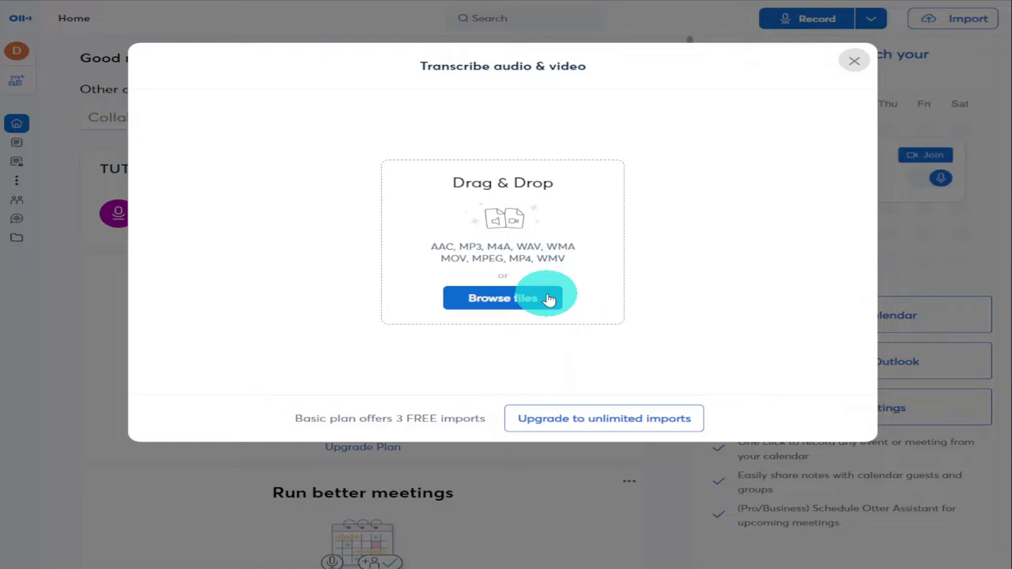
{"action": "left_click", "coordinate": [503, 297]}
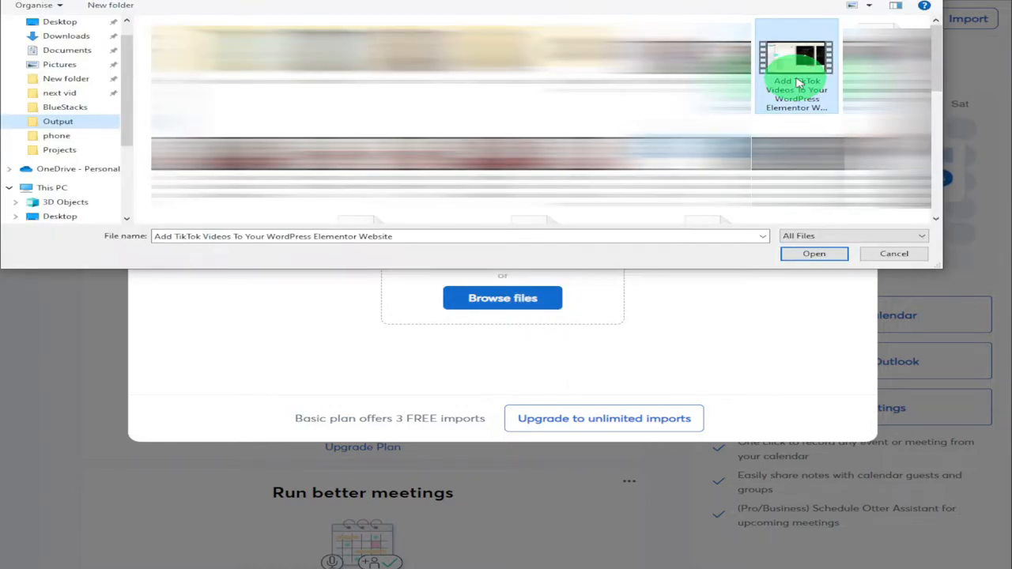
{"action": "left_click_drag", "start_coordinate": [797, 63], "coordinate": [502, 298]}
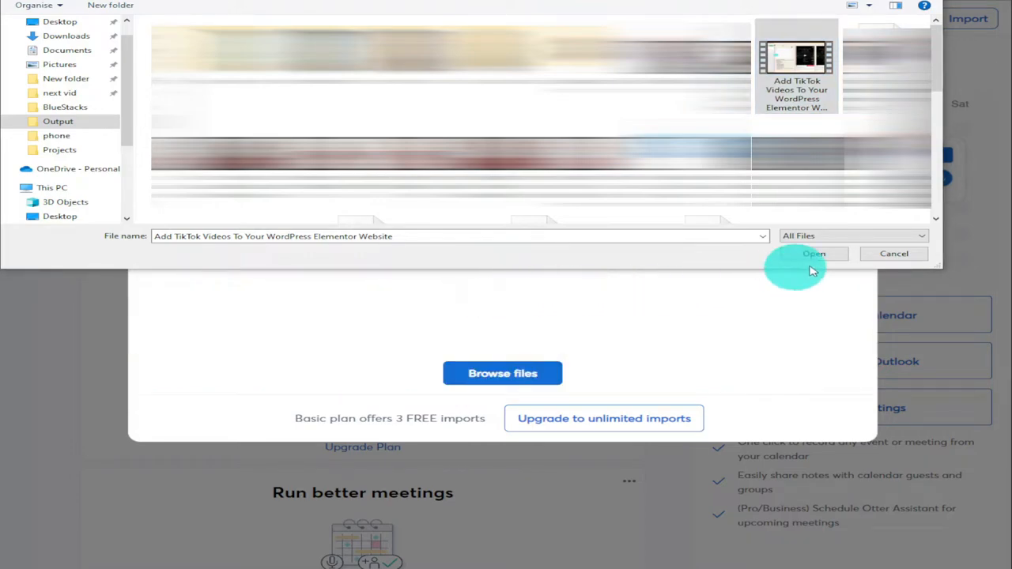
{"action": "left_click", "coordinate": [809, 253]}
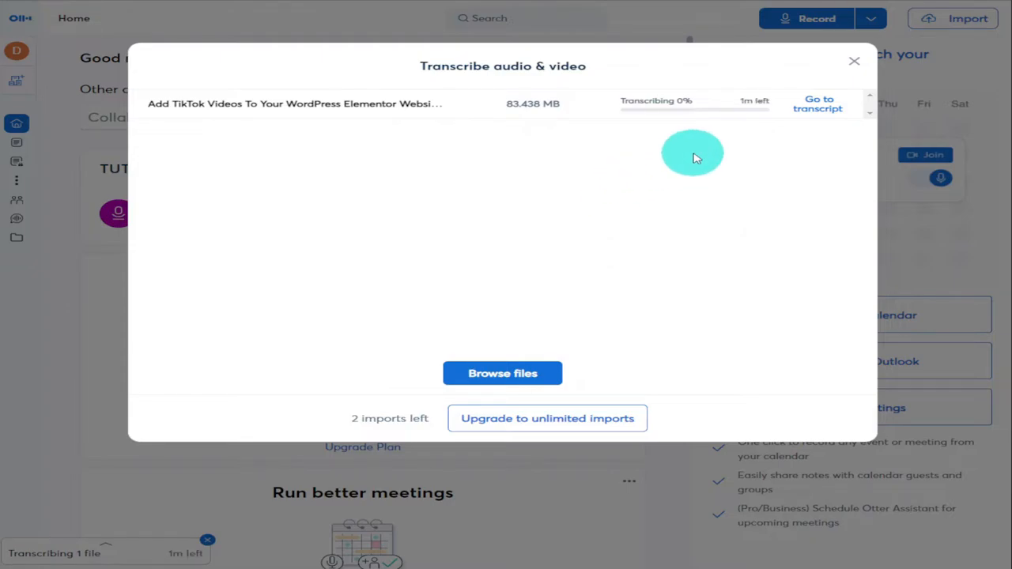
{"action": "mouse_move", "coordinate": [854, 62]}
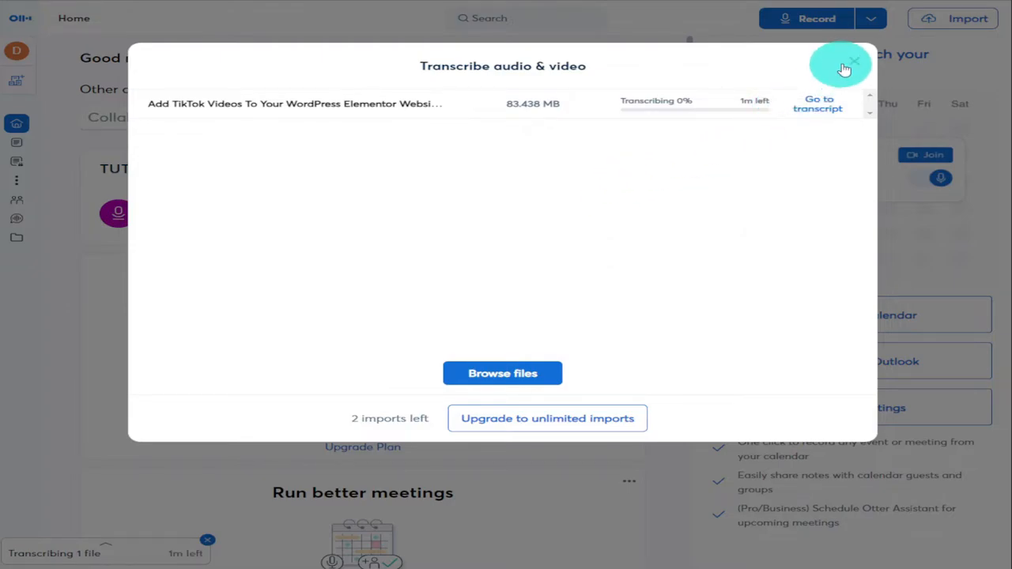
Step: Close the import window and request a notification when processing finishes
{"action": "left_click", "coordinate": [851, 67]}
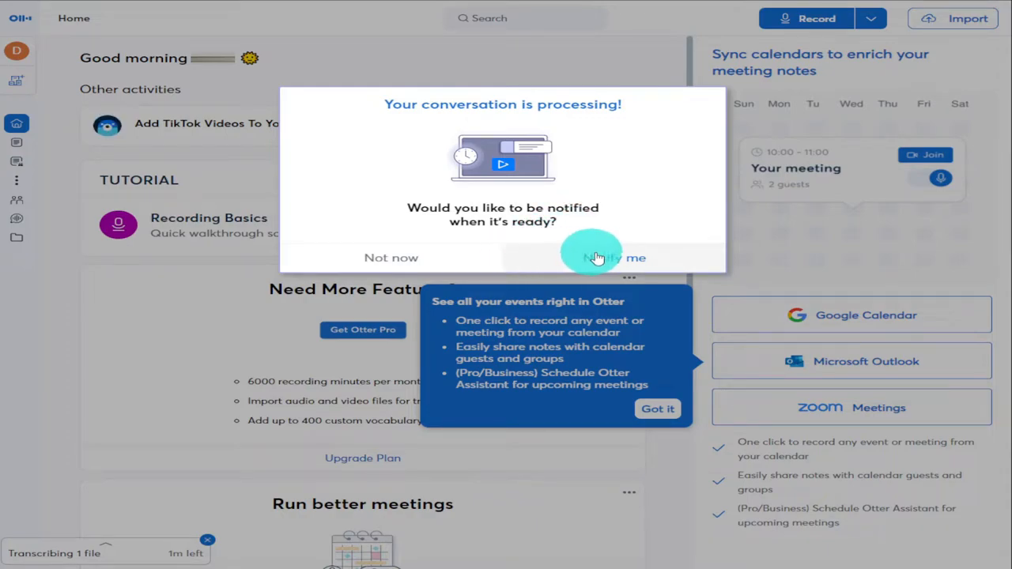
{"action": "left_click", "coordinate": [609, 257]}
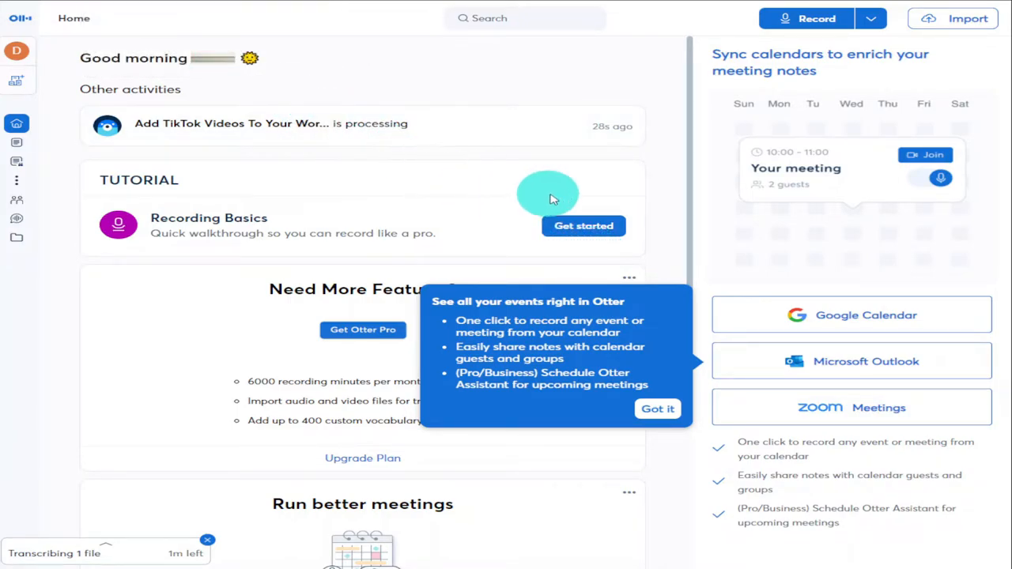
{"action": "mouse_move", "coordinate": [562, 202]}
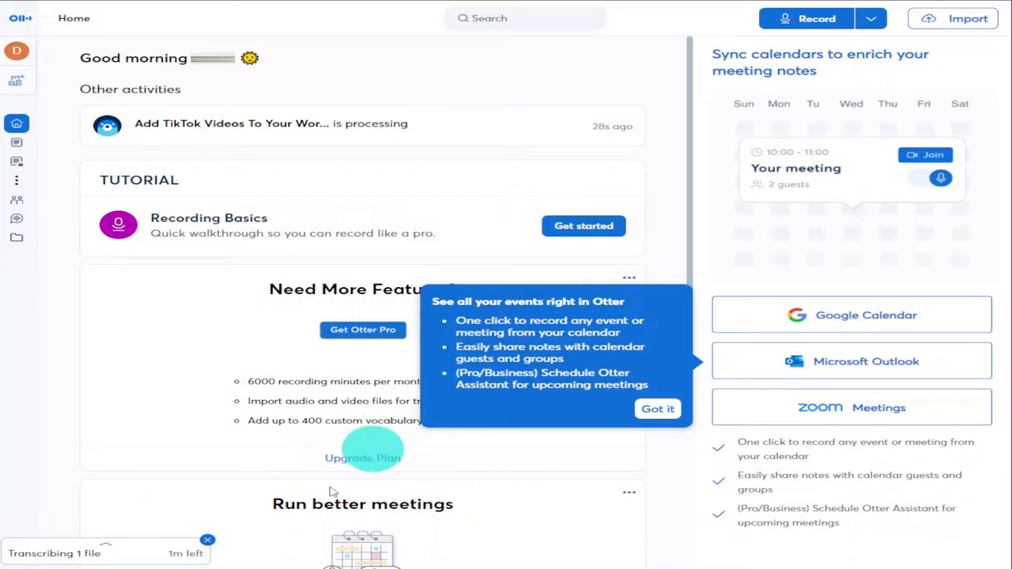
{"action": "mouse_move", "coordinate": [561, 243]}
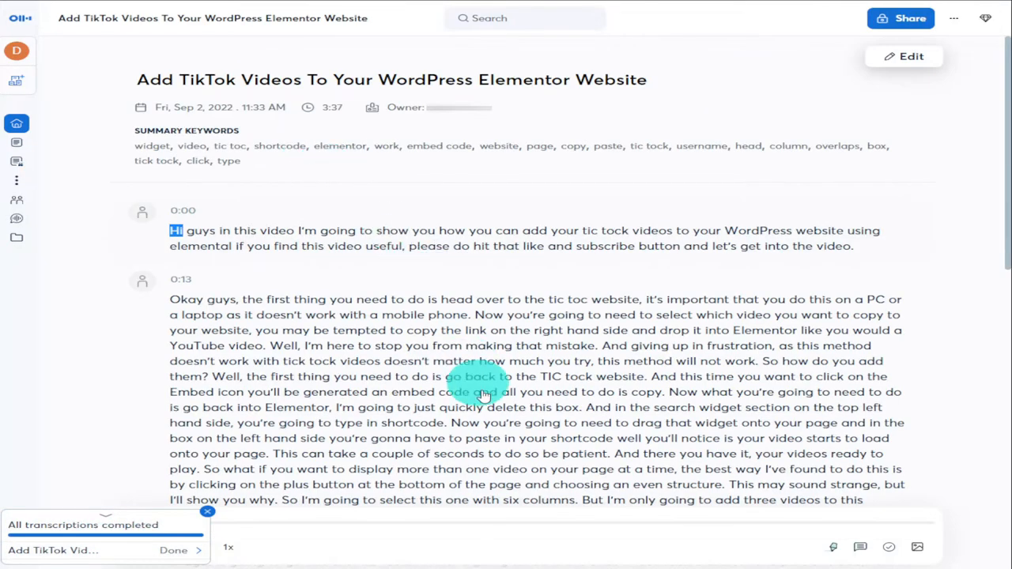
{"action": "mouse_move", "coordinate": [487, 398]}
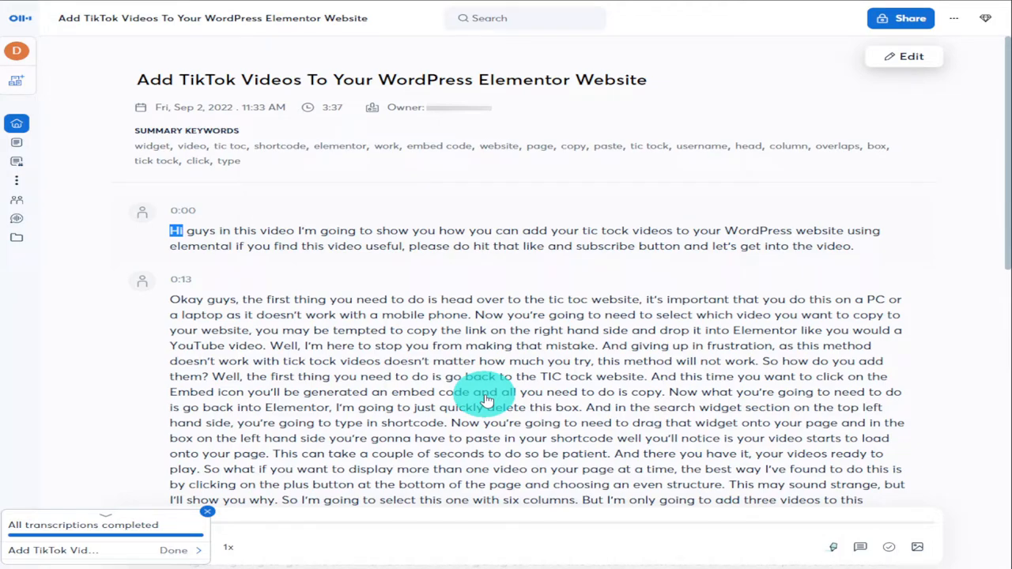
{"action": "mouse_move", "coordinate": [206, 166]}
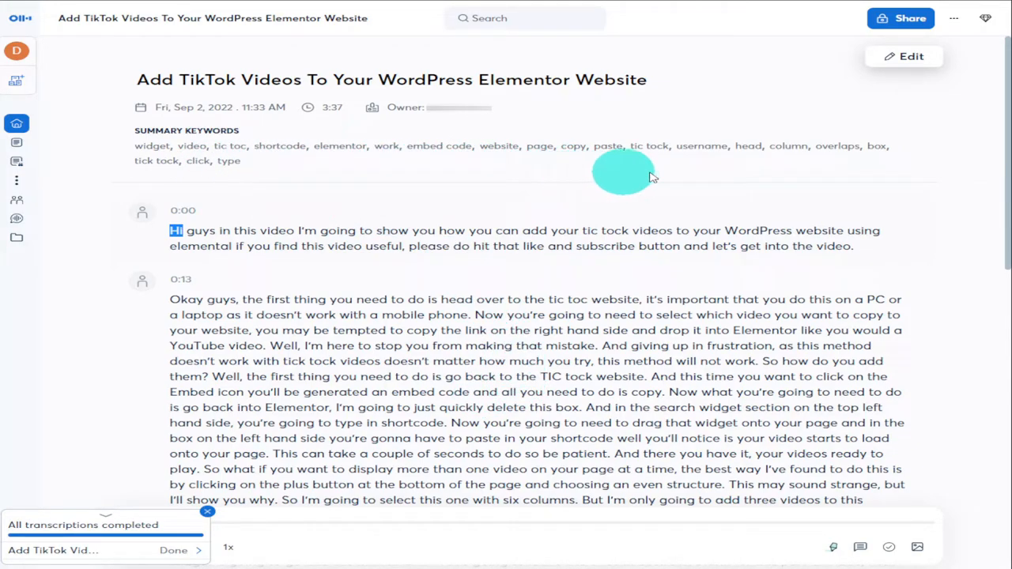
{"action": "mouse_move", "coordinate": [1004, 76]}
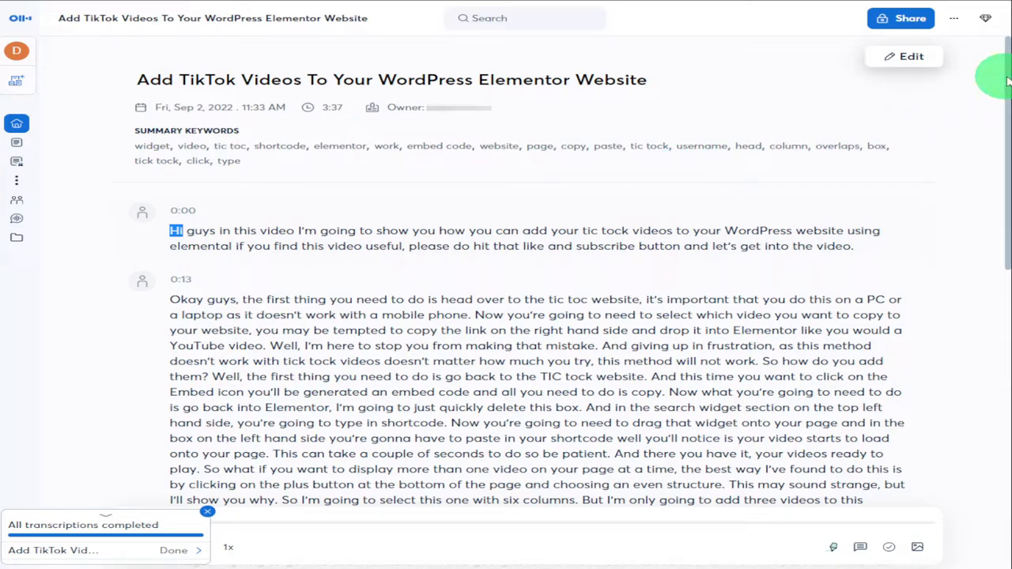
{"action": "scroll", "scroll_direction": "down", "scroll_amount": 3}
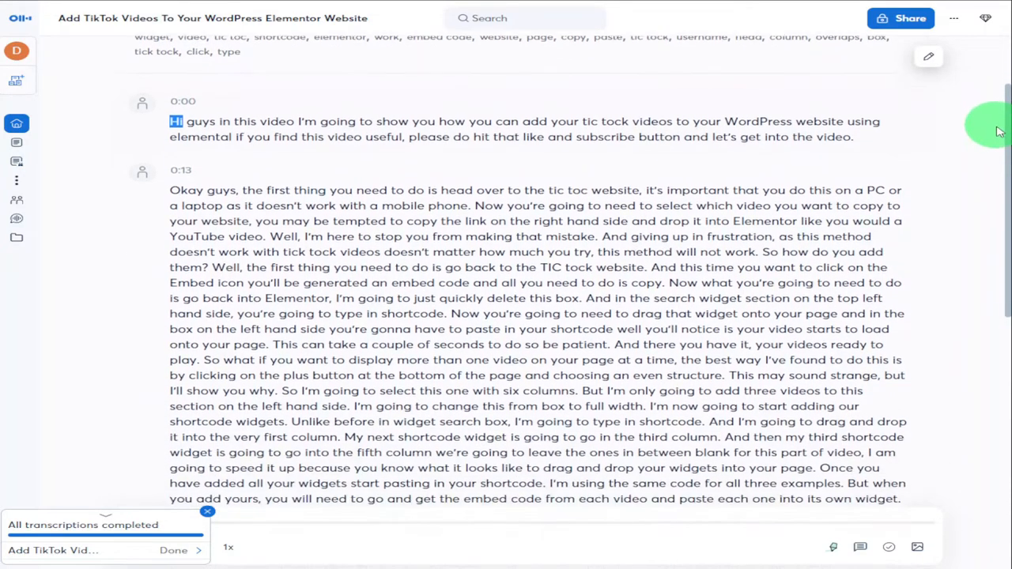
{"action": "scroll", "scroll_direction": "down", "scroll_amount": 3}
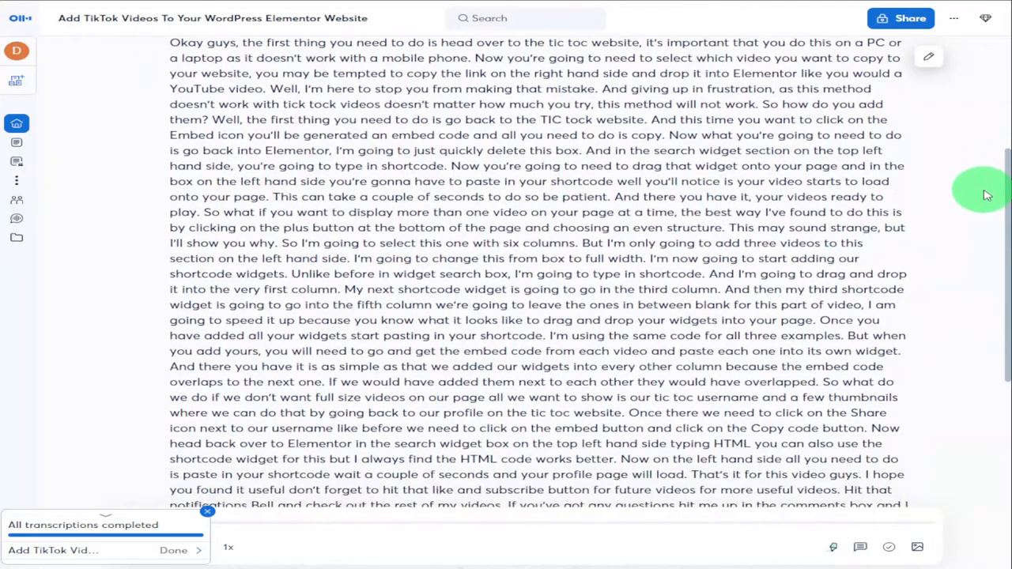
{"action": "scroll", "scroll_direction": "down", "scroll_amount": 3}
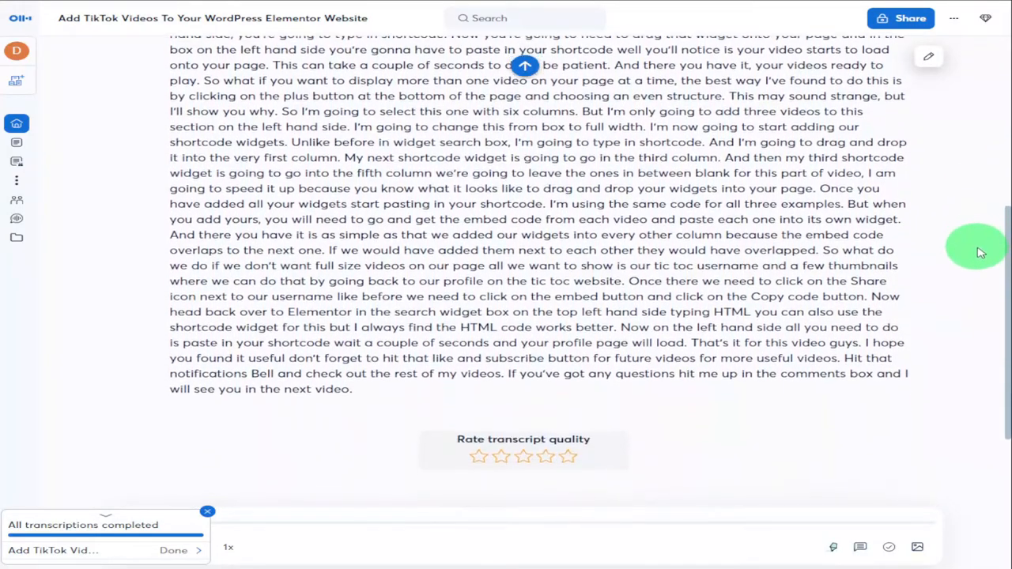
{"action": "scroll", "scroll_direction": "down", "scroll_amount": 3}
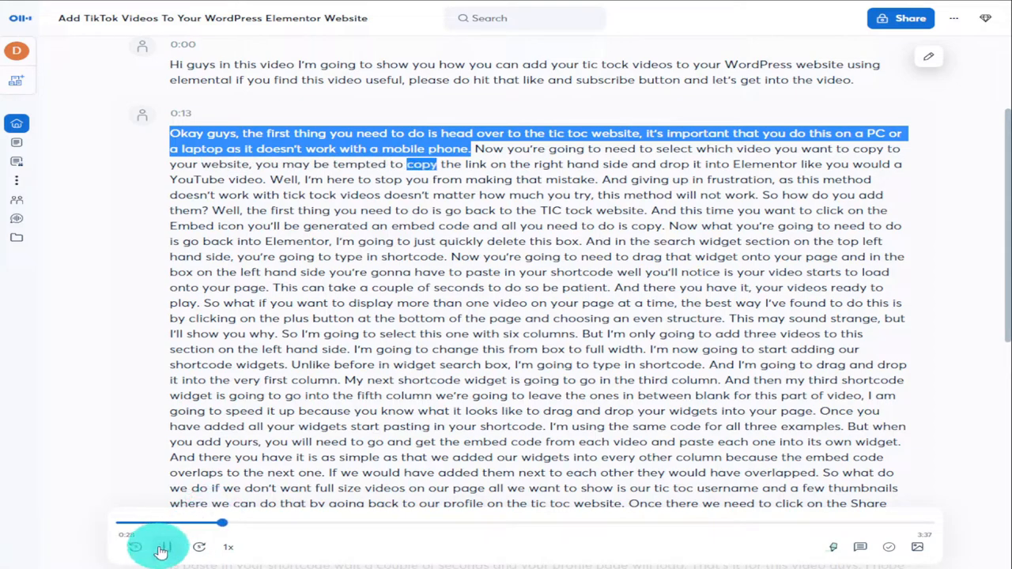
{"action": "left_click", "coordinate": [161, 548]}
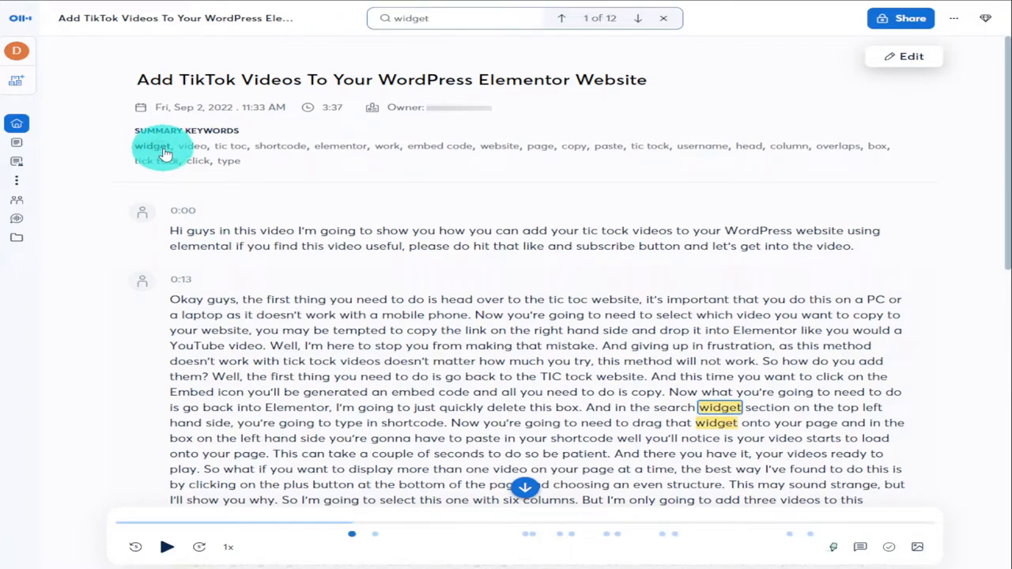
{"action": "mouse_move", "coordinate": [204, 150]}
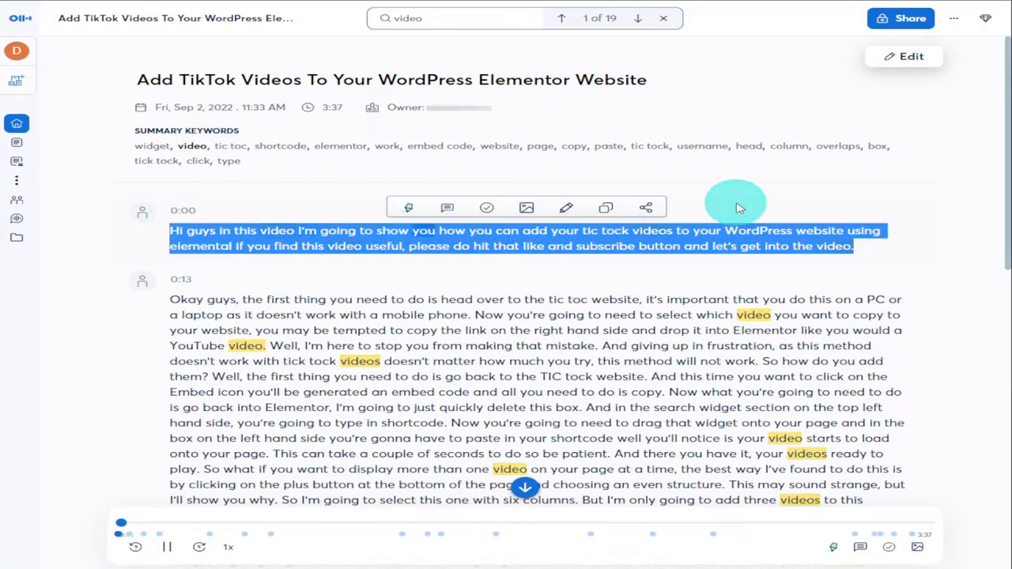
Step: Begin selecting the transcript text from the first paragraph
{"action": "left_click", "coordinate": [166, 547]}
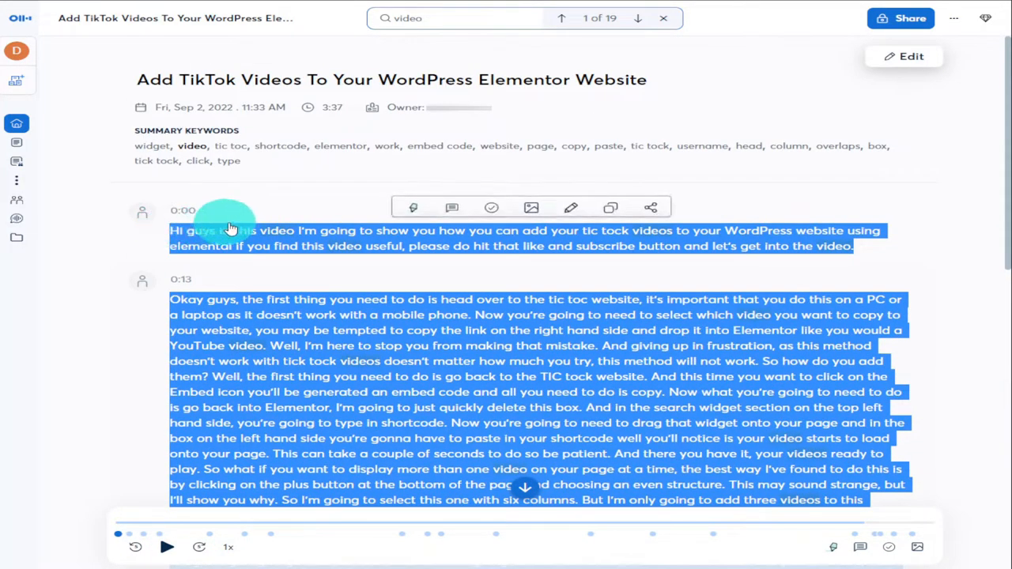
{"action": "mouse_move", "coordinate": [611, 208]}
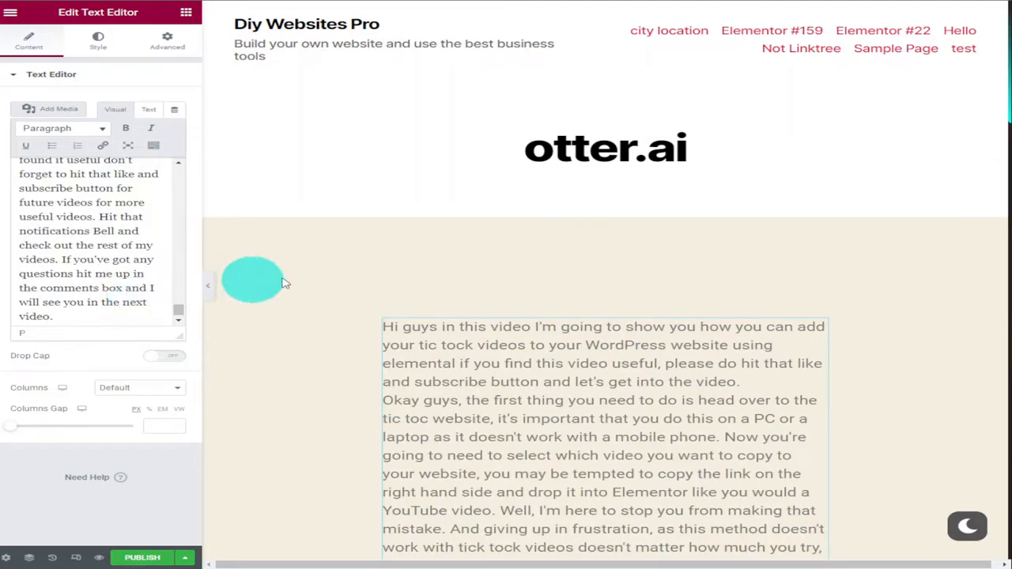
Step: Verify the pasted transcript in the preview down to its closing line
{"action": "scroll", "scroll_direction": "down", "scroll_amount": 3}
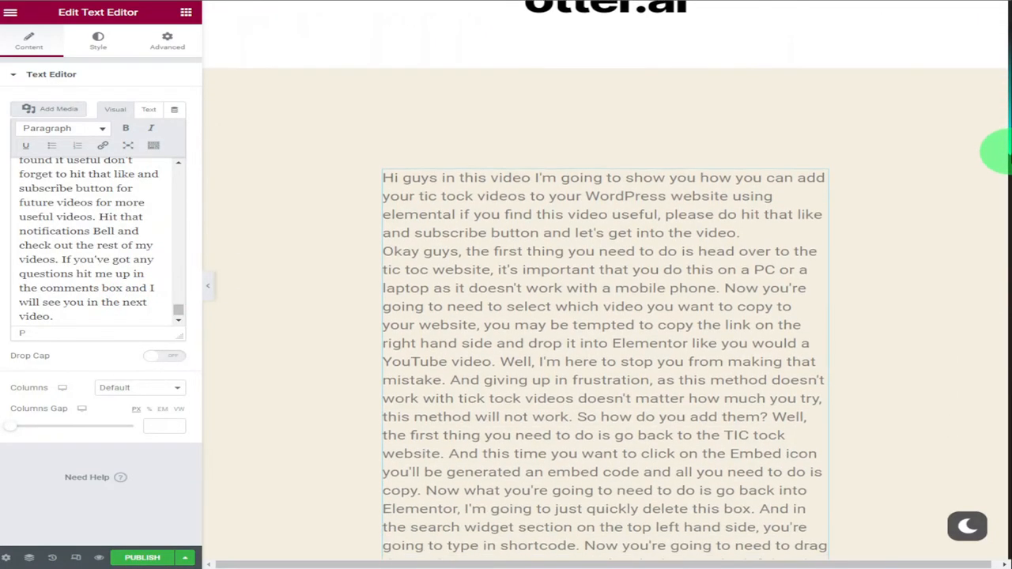
{"action": "scroll", "scroll_direction": "down", "scroll_amount": 3}
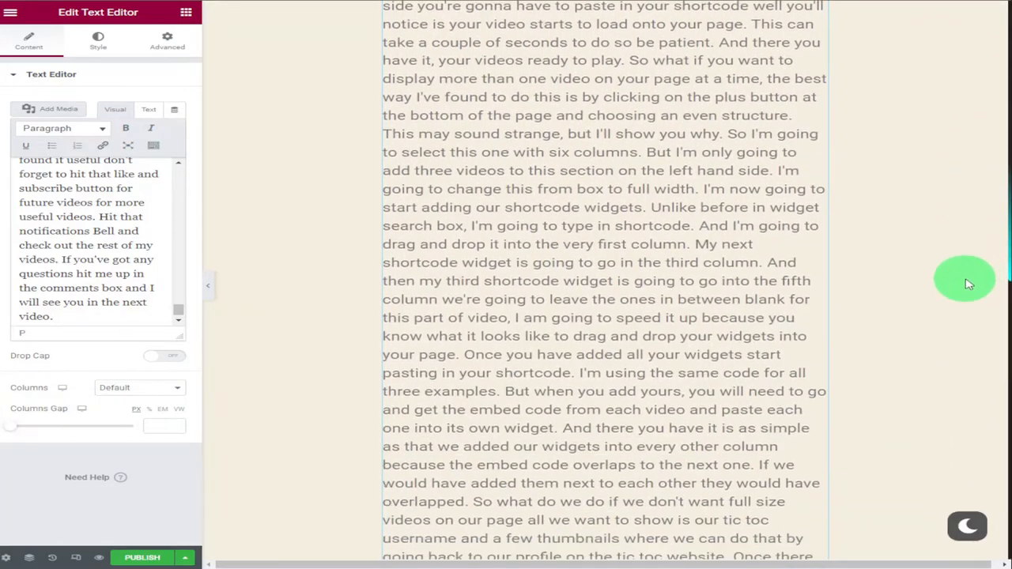
{"action": "scroll", "scroll_direction": "down", "scroll_amount": 3}
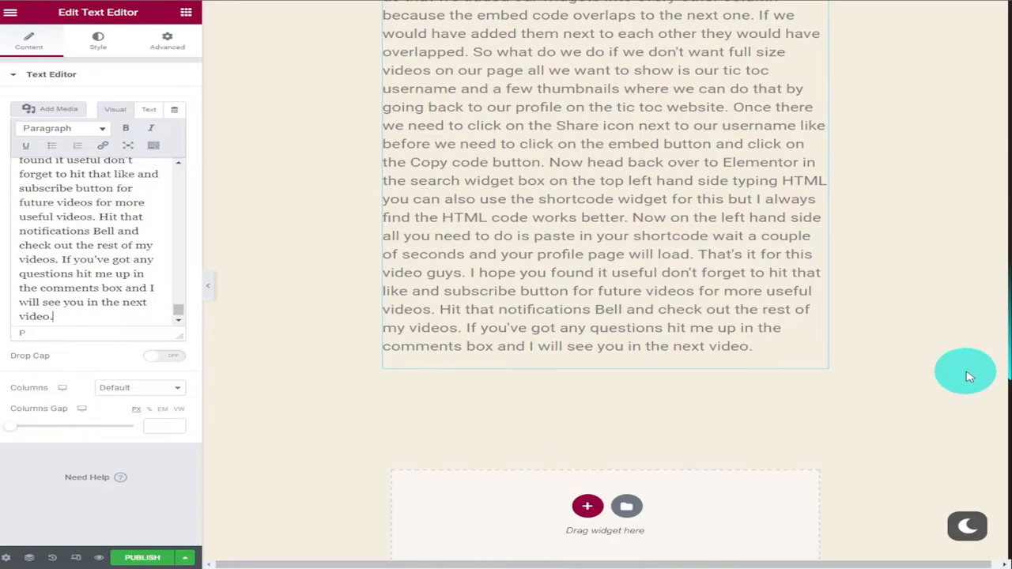
{"action": "scroll", "scroll_direction": "down", "scroll_amount": 3}
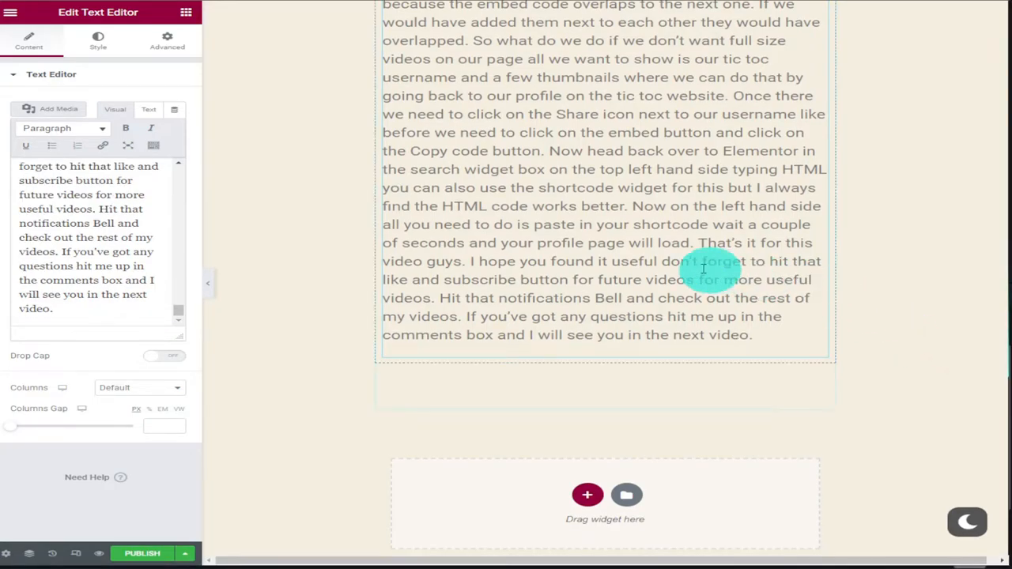
Step: Return to the widgets list and bring up the page's SEO analysis
{"action": "left_click", "coordinate": [185, 13]}
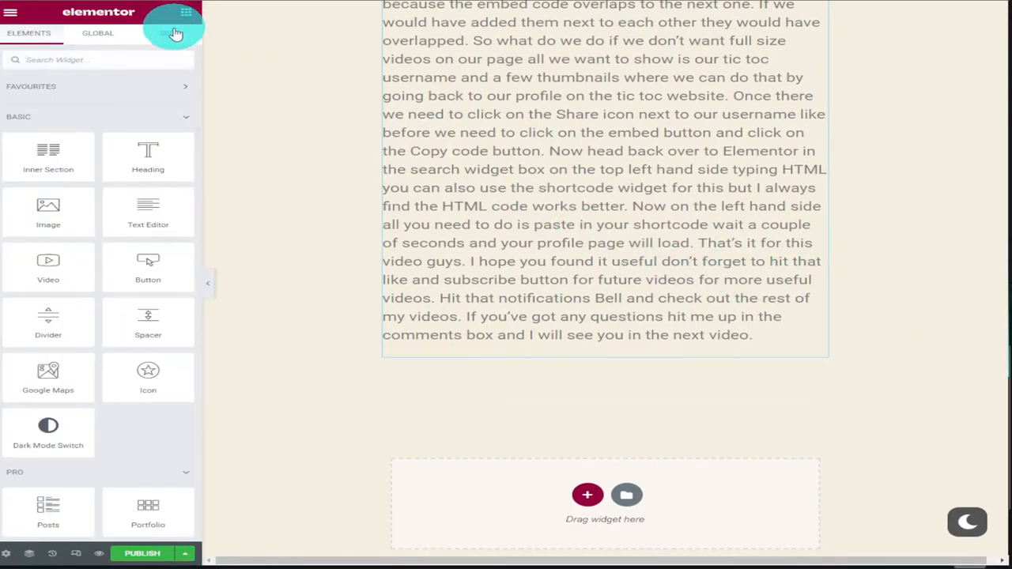
{"action": "left_click", "coordinate": [168, 31]}
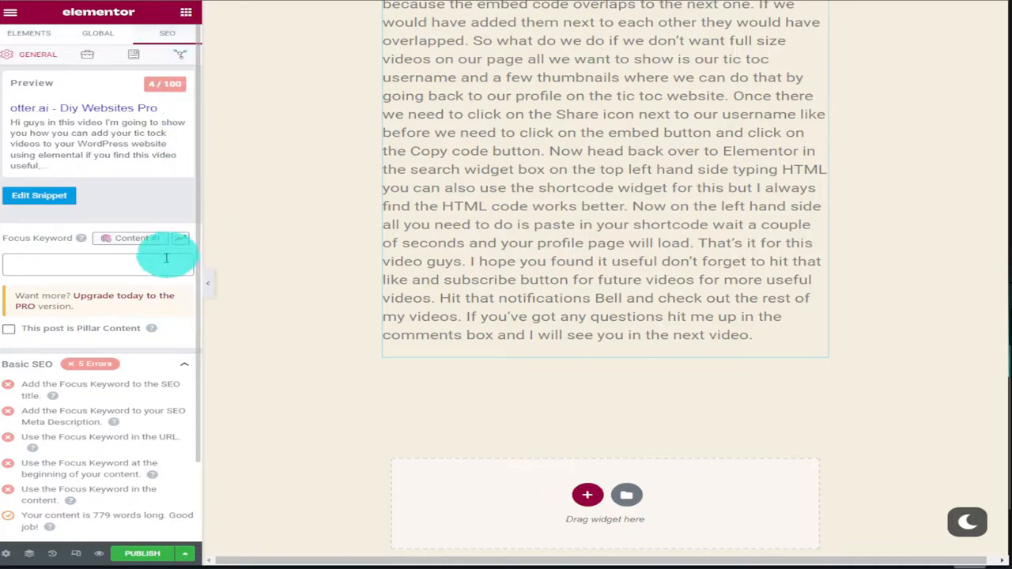